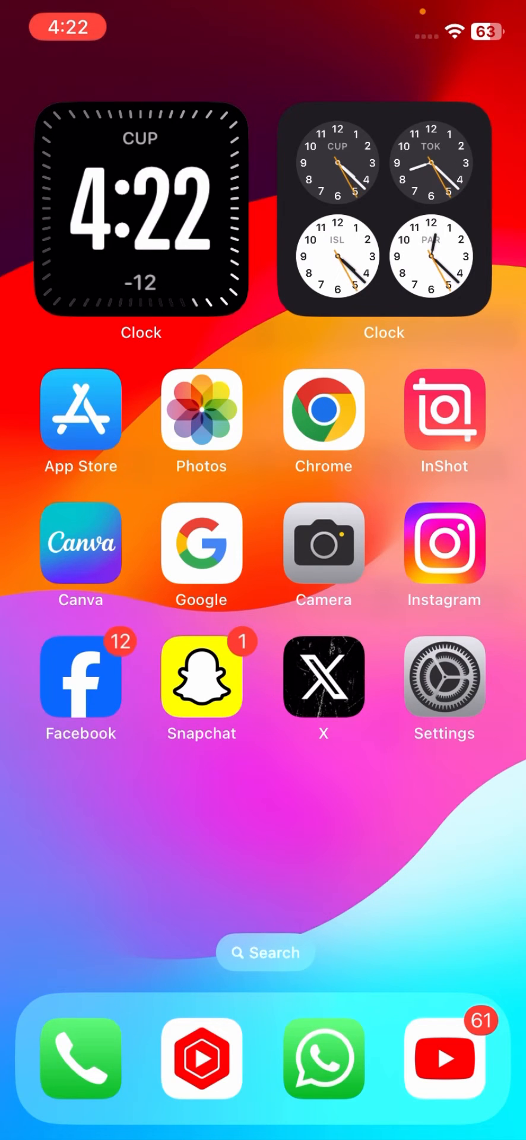
- Swipe to the home screen page holding Settings and launch it
{"action": "scroll", "scroll_direction": "left", "scroll_amount": 3}
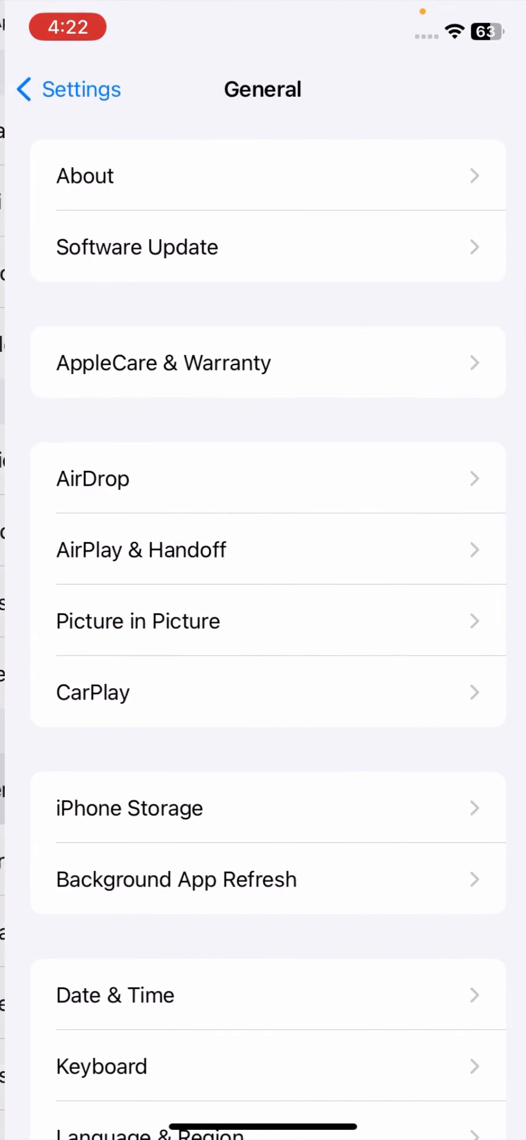
- Confirm in Software Update that iOS 17.4.1 is current, then return to Settings
{"action": "left_click", "coordinate": [261, 247]}
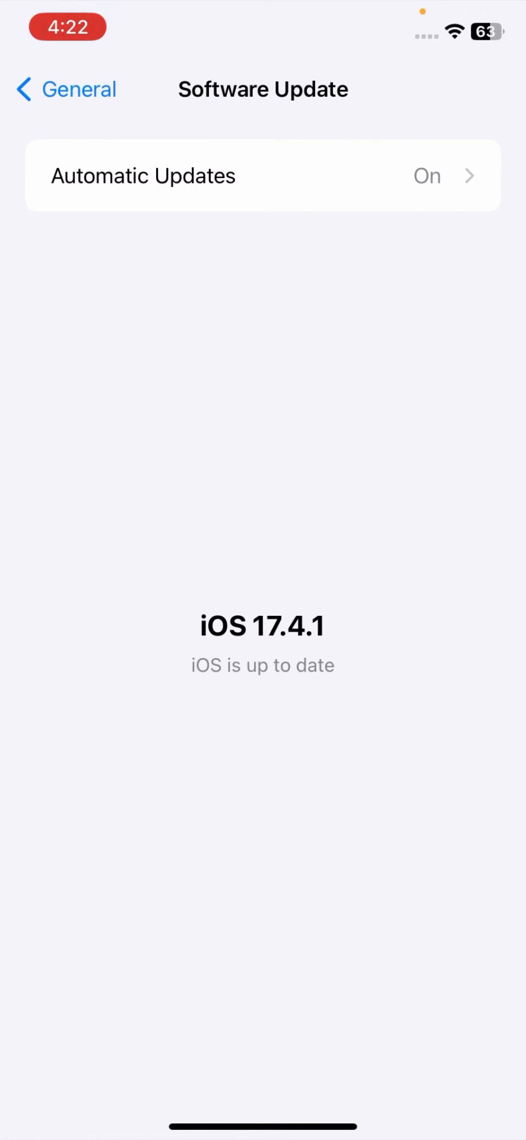
{"action": "left_click", "coordinate": [65, 89]}
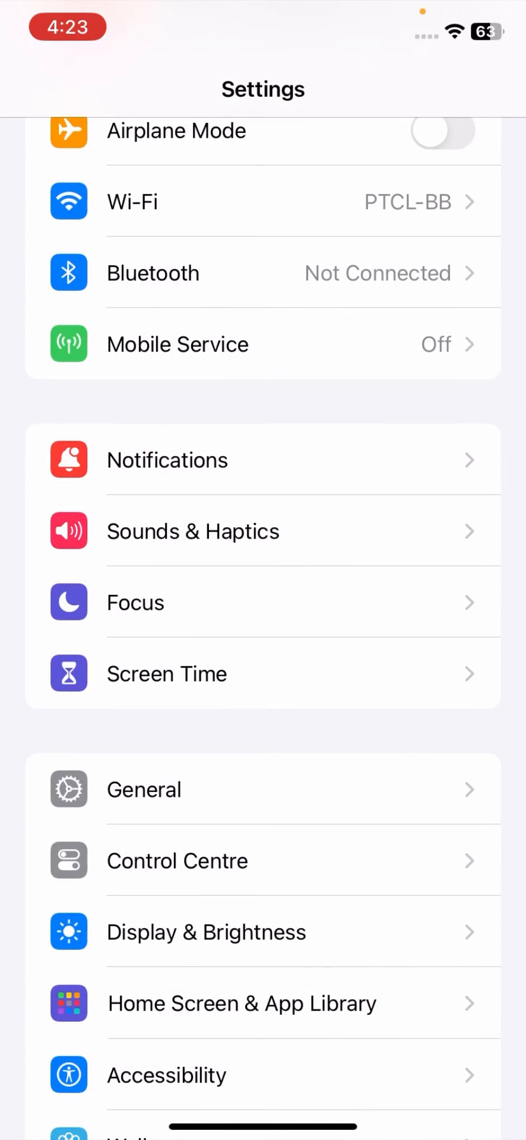
- Scroll the Settings list down to Messages and enter its settings page
{"action": "scroll", "scroll_direction": "down", "scroll_amount": 3}
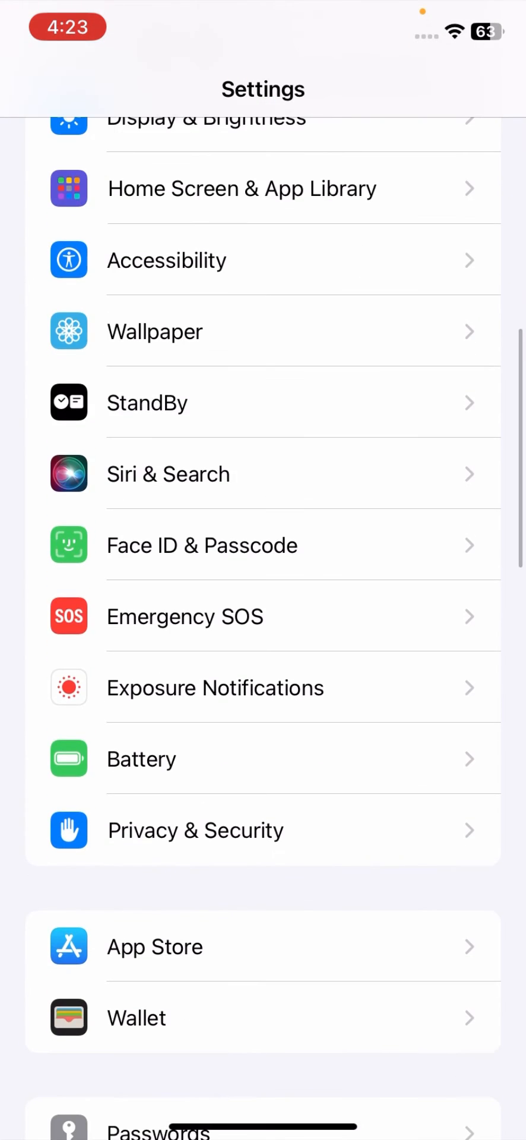
{"action": "scroll", "scroll_direction": "down", "scroll_amount": 3}
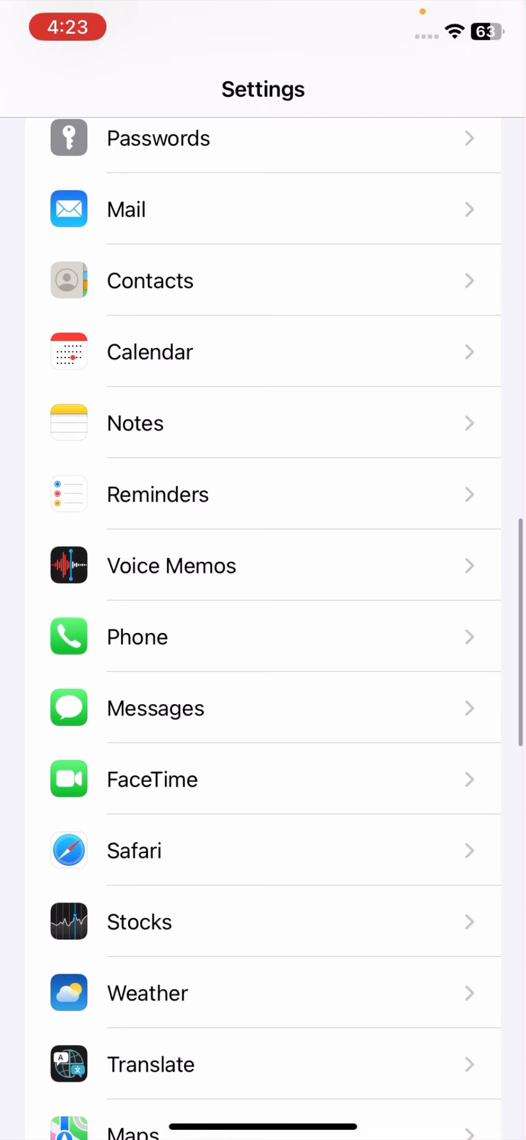
{"action": "left_click", "coordinate": [155, 708]}
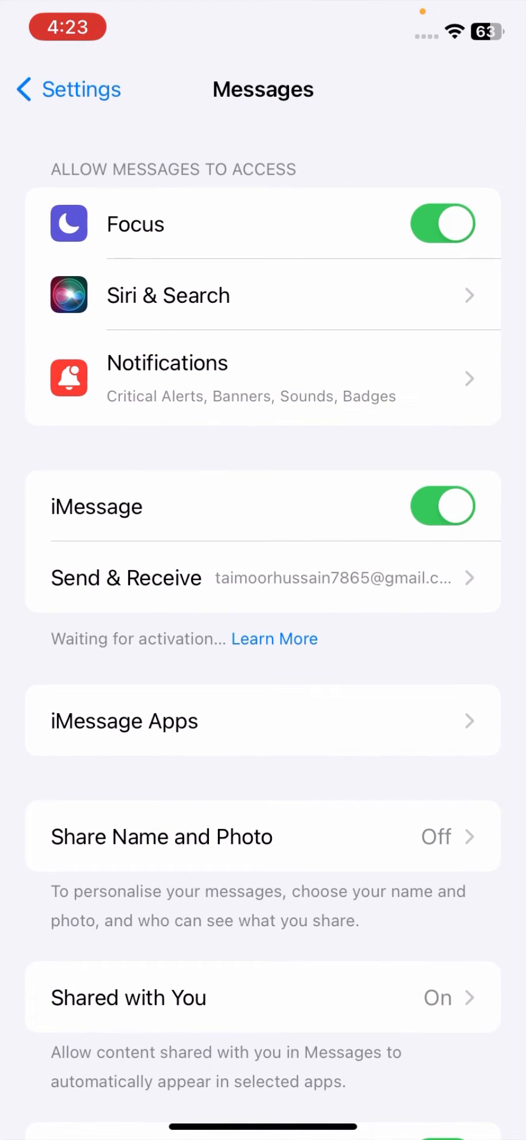
- Scroll through Messages settings, go home and swipe to the second app page
{"action": "scroll", "scroll_direction": "down", "scroll_amount": 3}
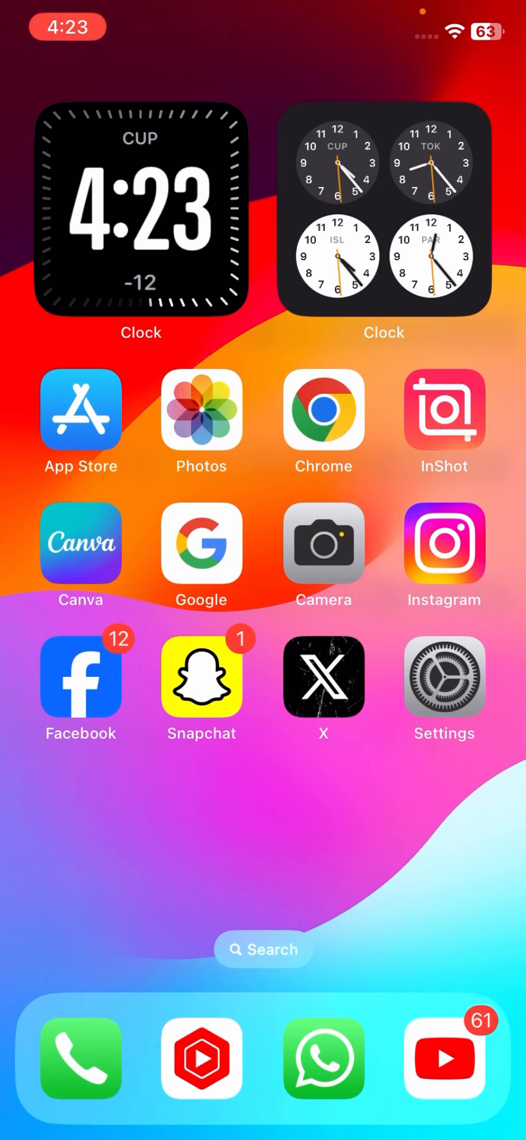
{"action": "scroll", "scroll_direction": "left", "scroll_amount": 3}
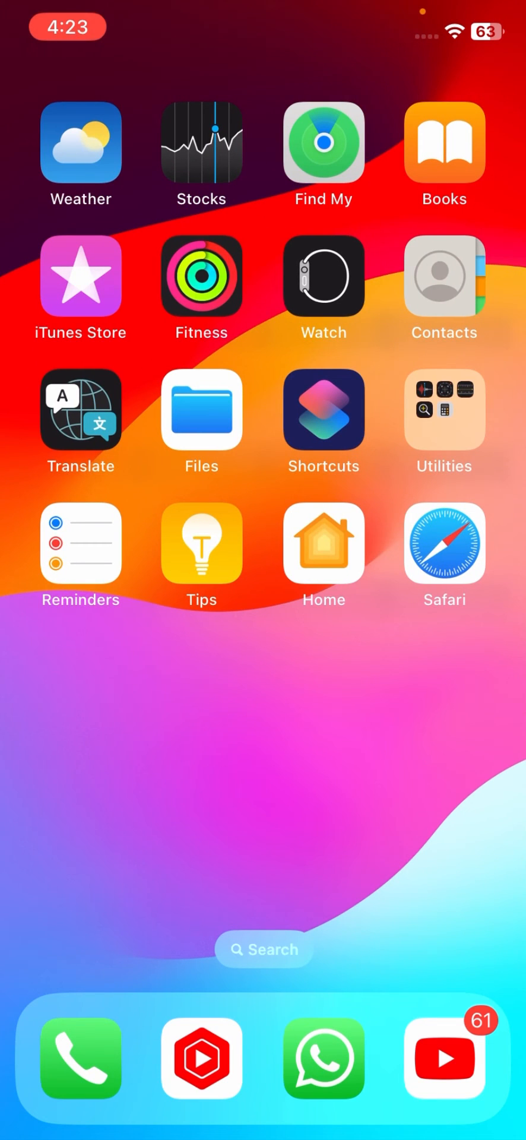